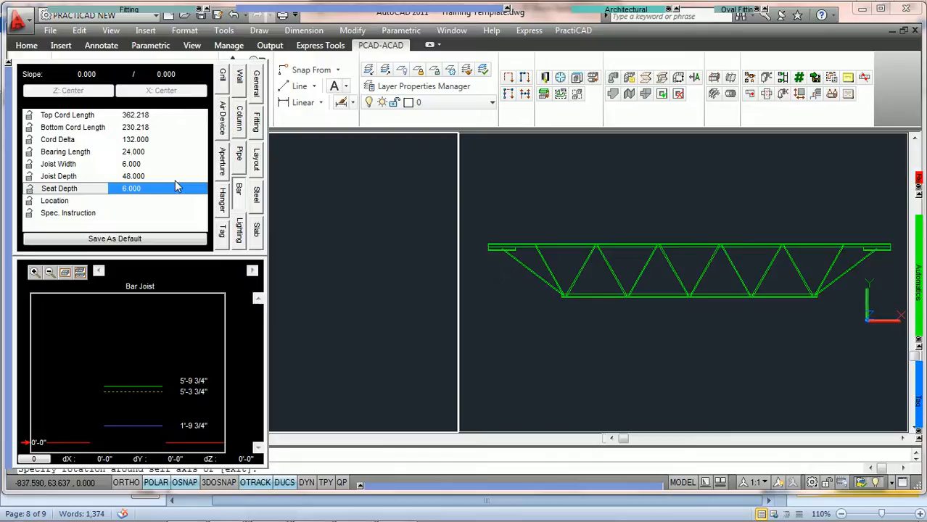
mouse_move(166, 174)
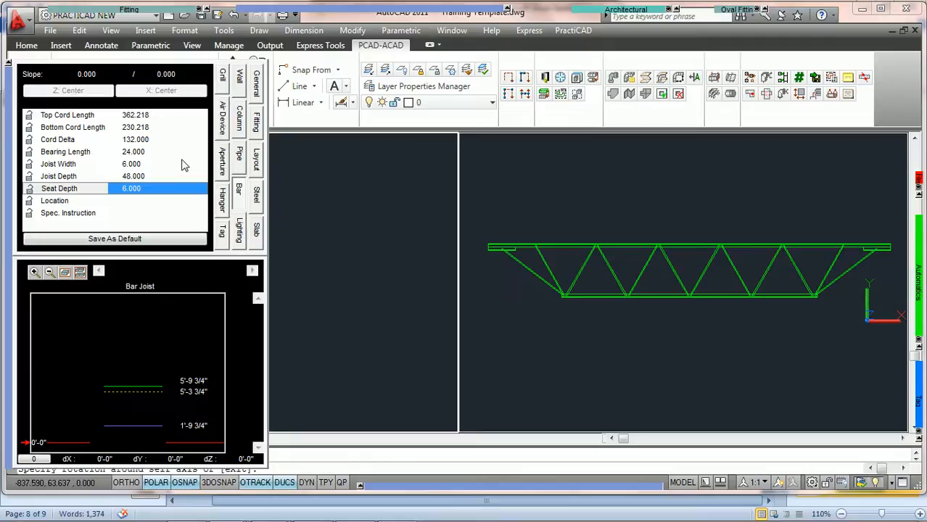
mouse_move(99, 99)
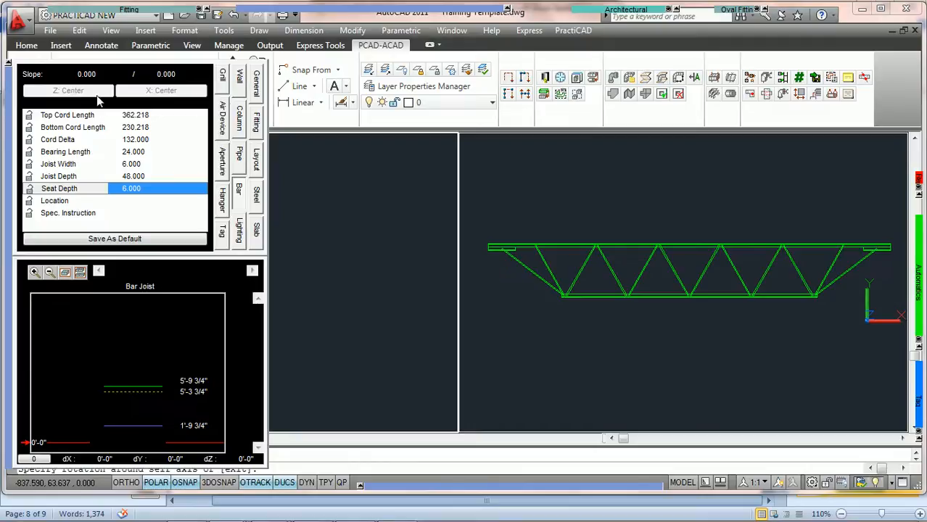
mouse_move(150, 216)
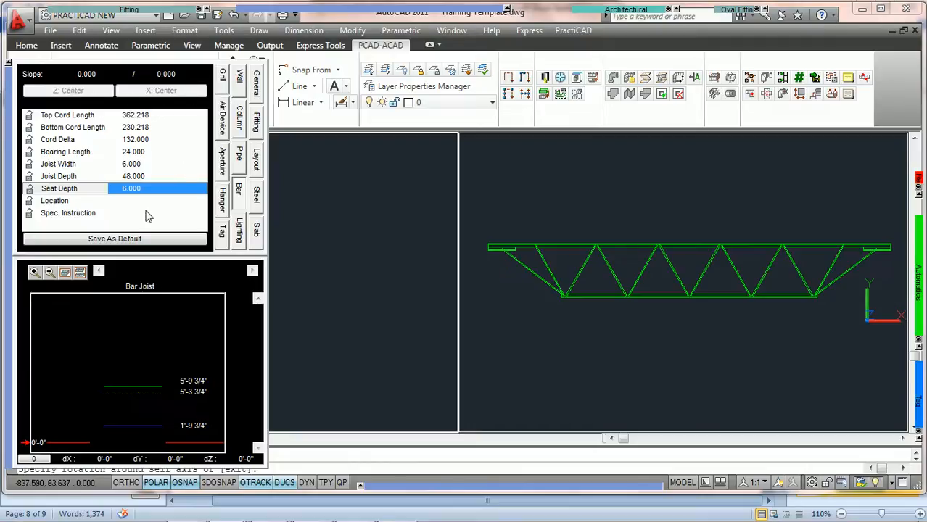
mouse_move(167, 358)
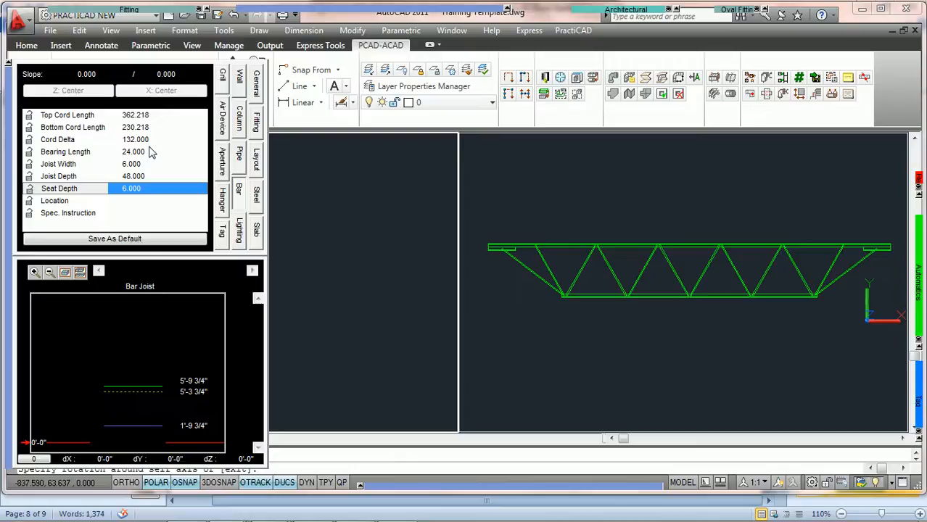
Check the top and bottom cord lengths, then try Cord Delta values 118, 94, 112 and 116
click(135, 114)
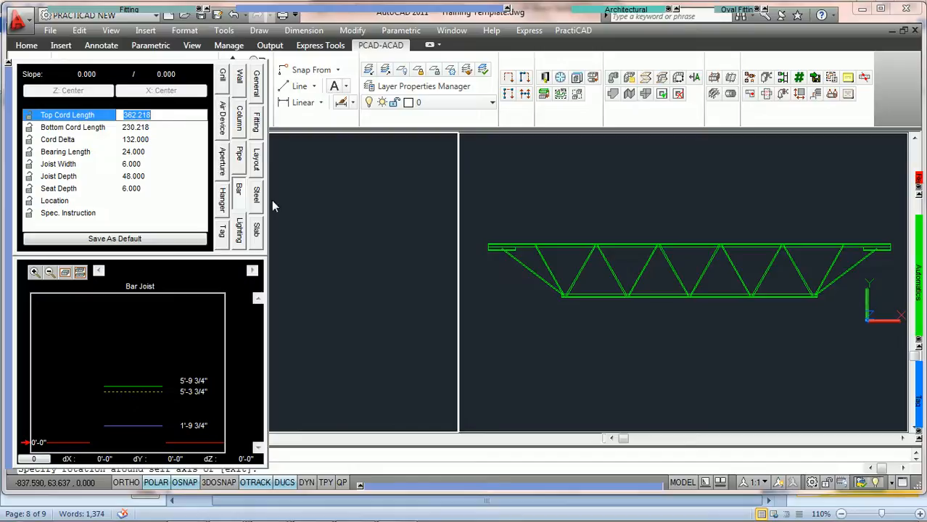
mouse_move(490, 248)
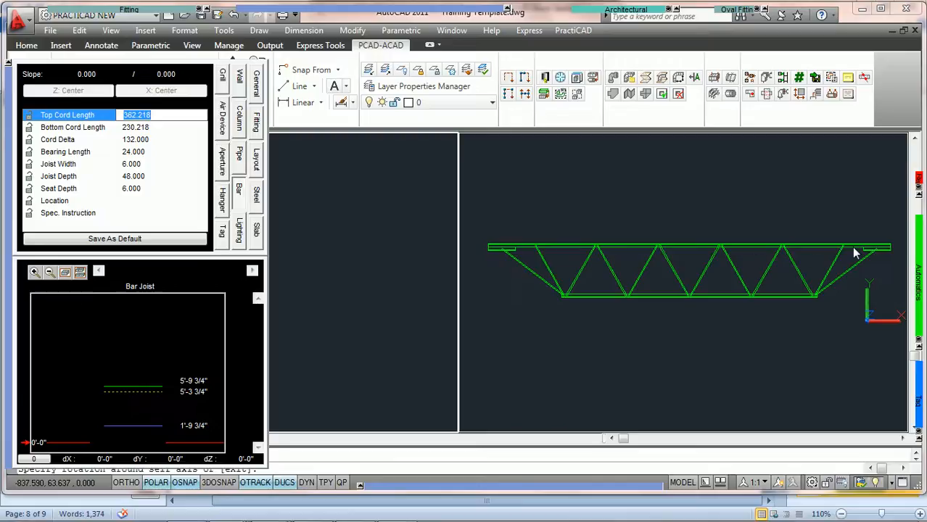
mouse_move(863, 249)
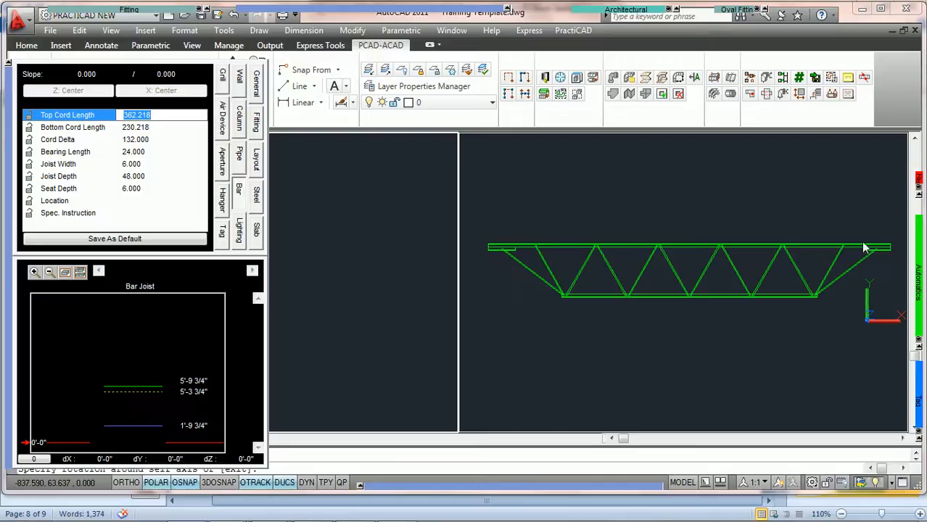
click(73, 128)
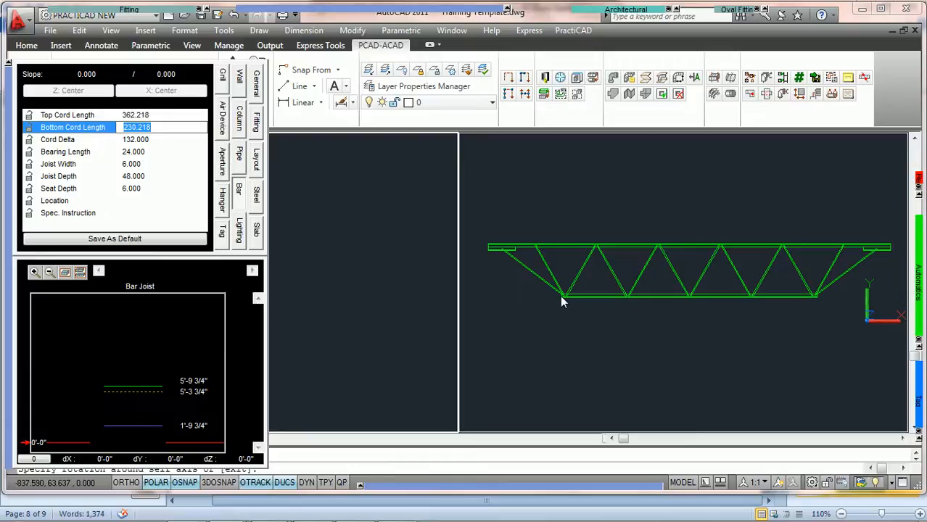
mouse_move(818, 304)
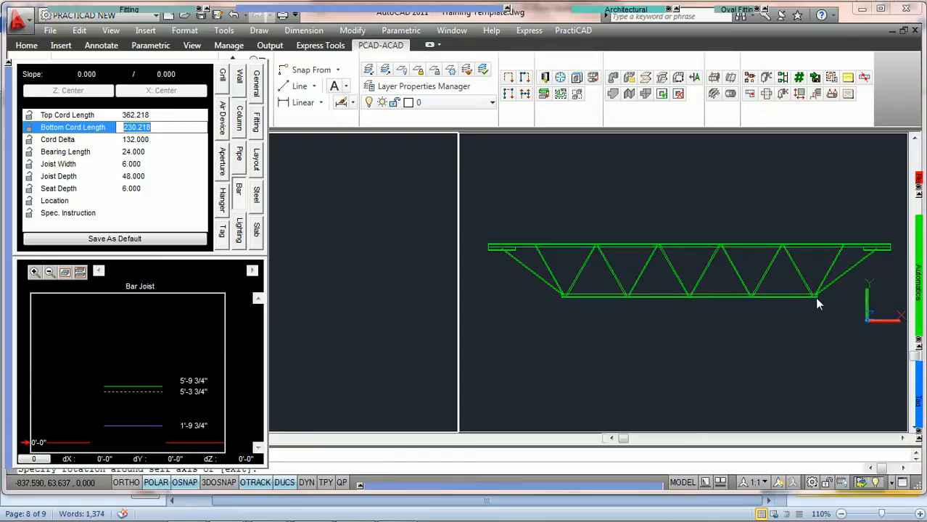
click(134, 139)
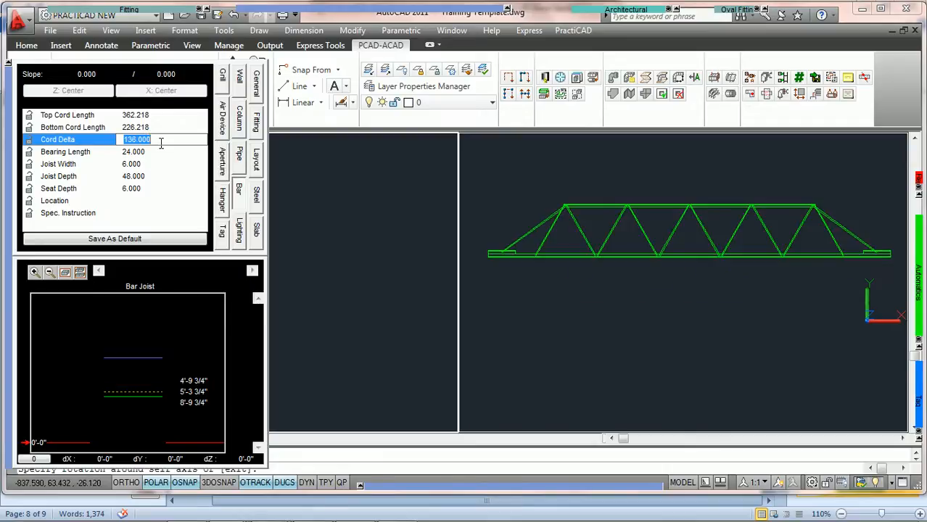
text(118.000)
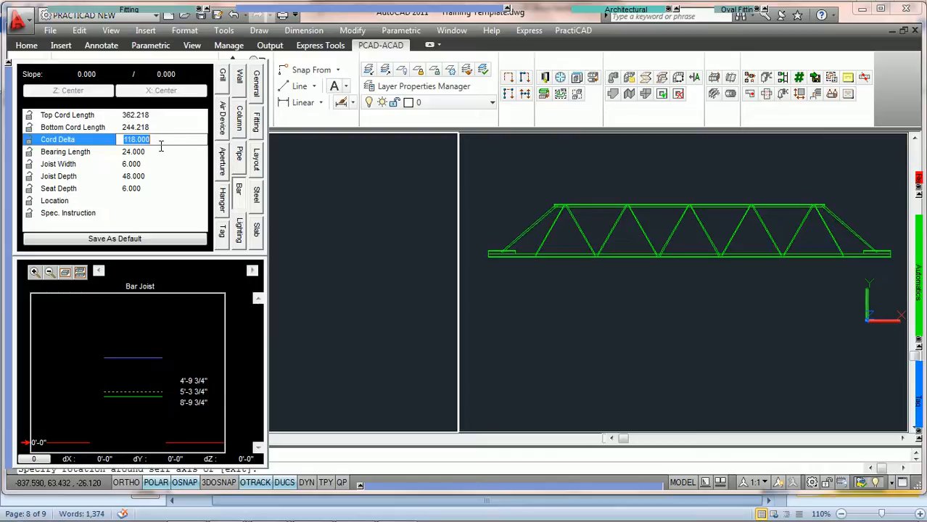
text(94.000)
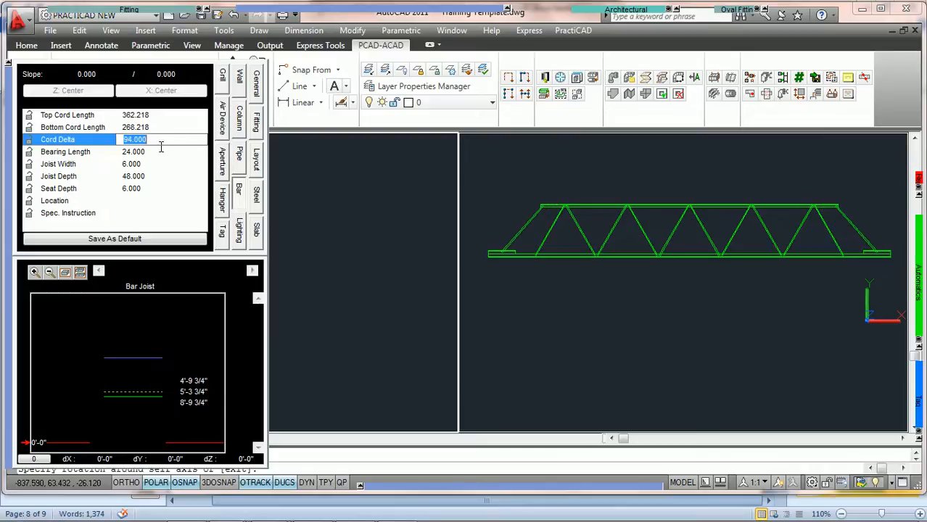
text(112.000)
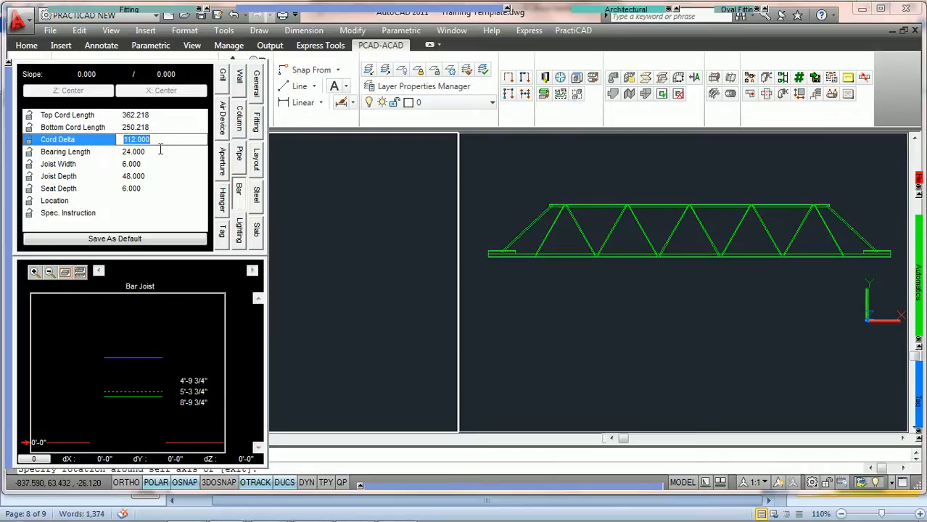
text(116.000)
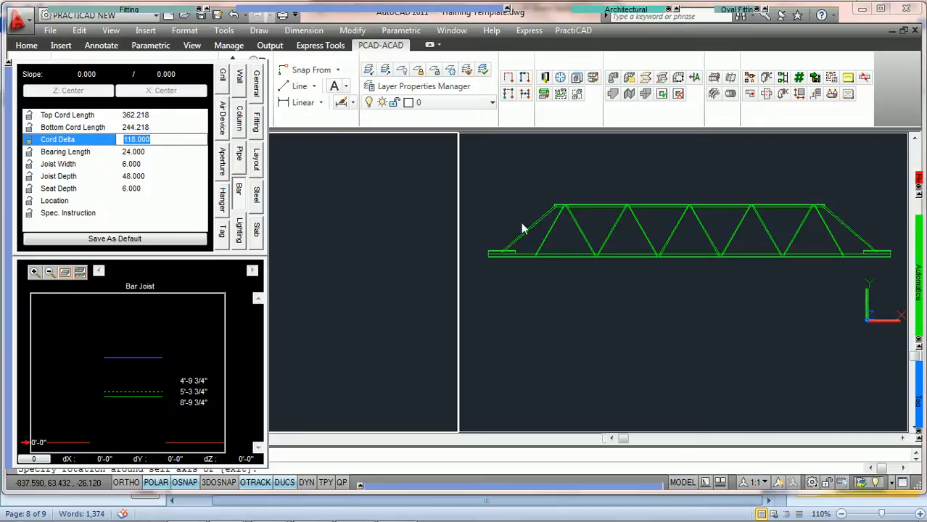
mouse_move(492, 255)
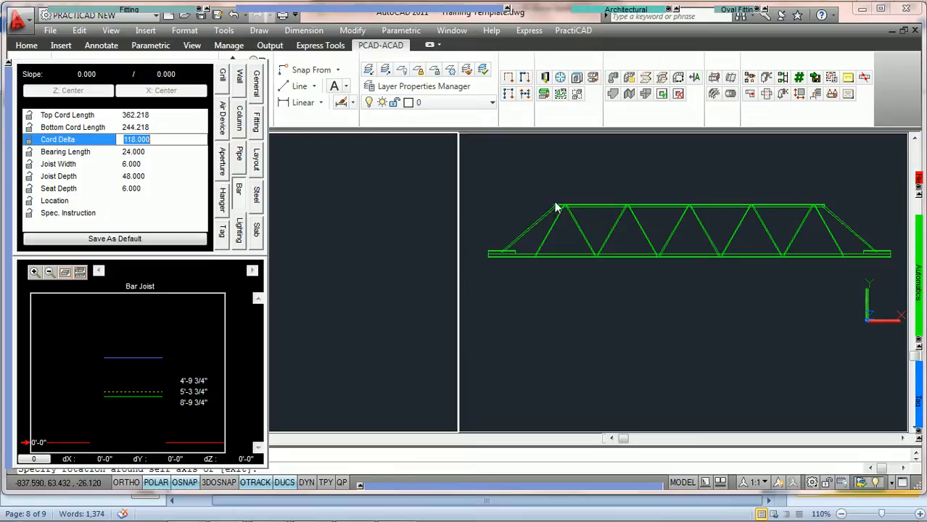
mouse_move(551, 209)
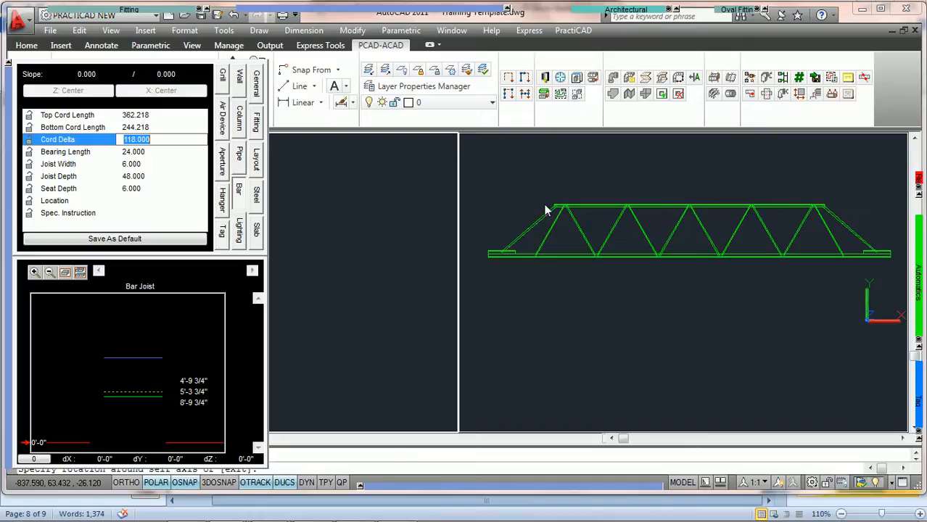
mouse_move(490, 252)
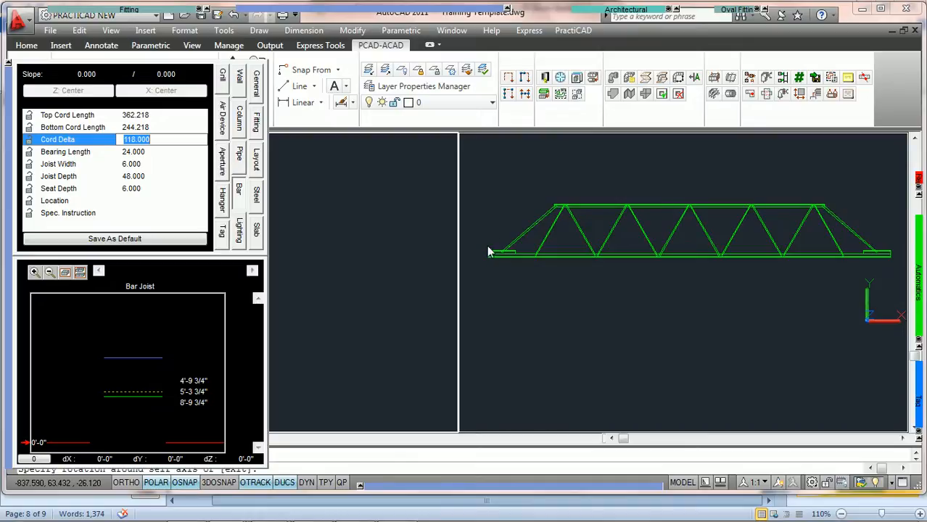
mouse_move(484, 212)
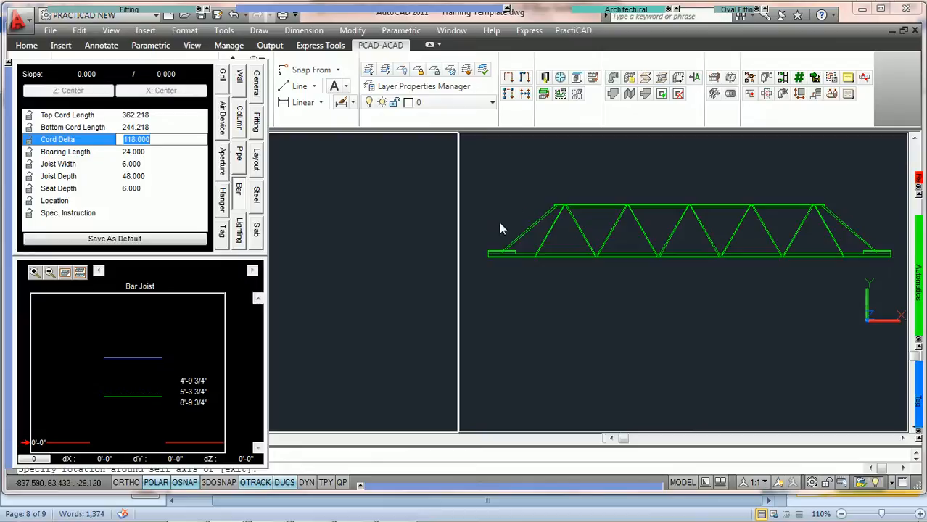
mouse_move(491, 254)
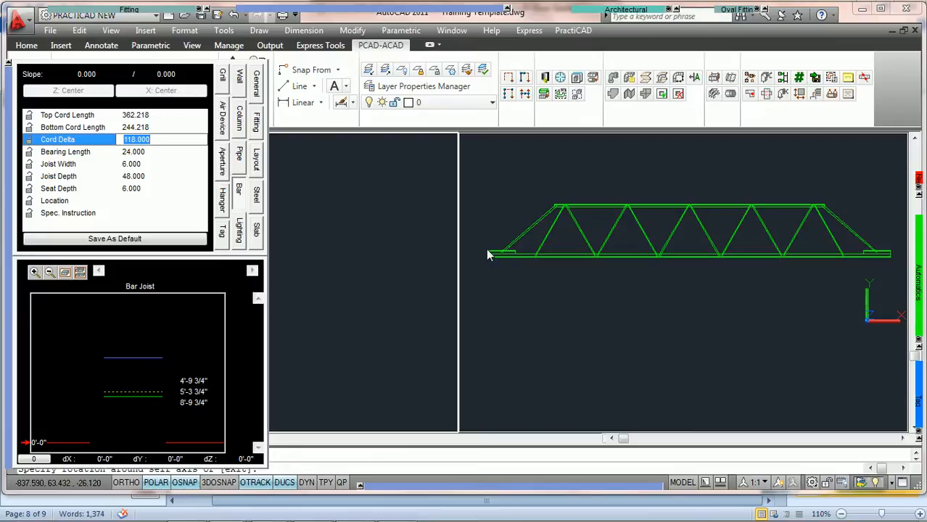
mouse_move(555, 208)
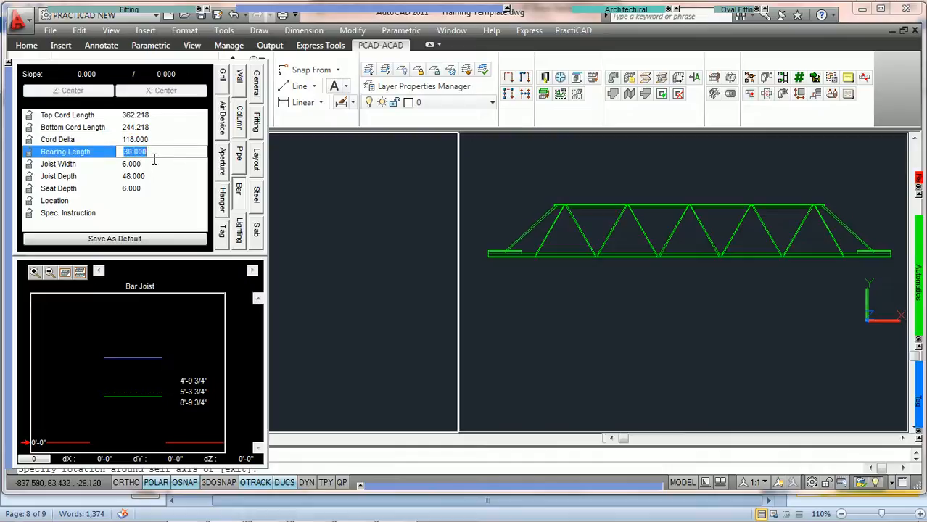
Enter values 14 and 26 in the palette, then begin editing the Joist Depth
text(14.000)
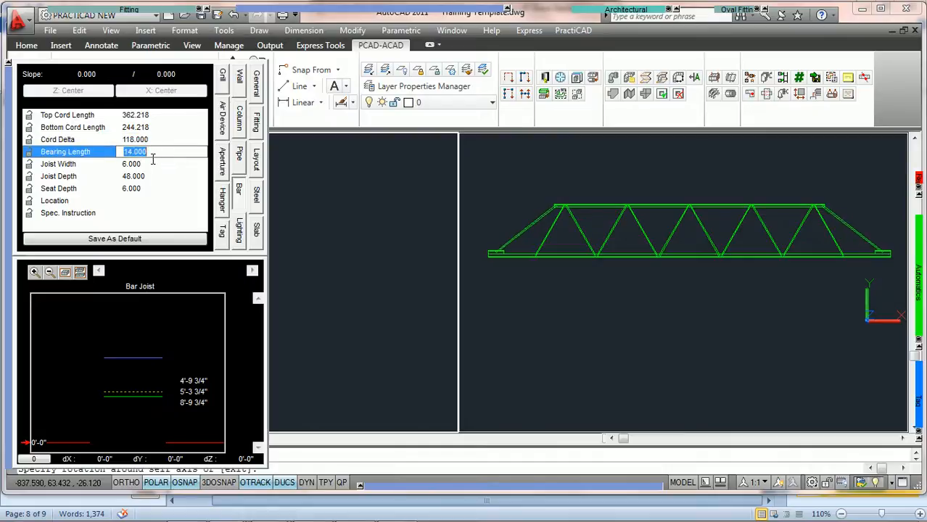
text(26.000)
click(161, 164)
text(8.000)
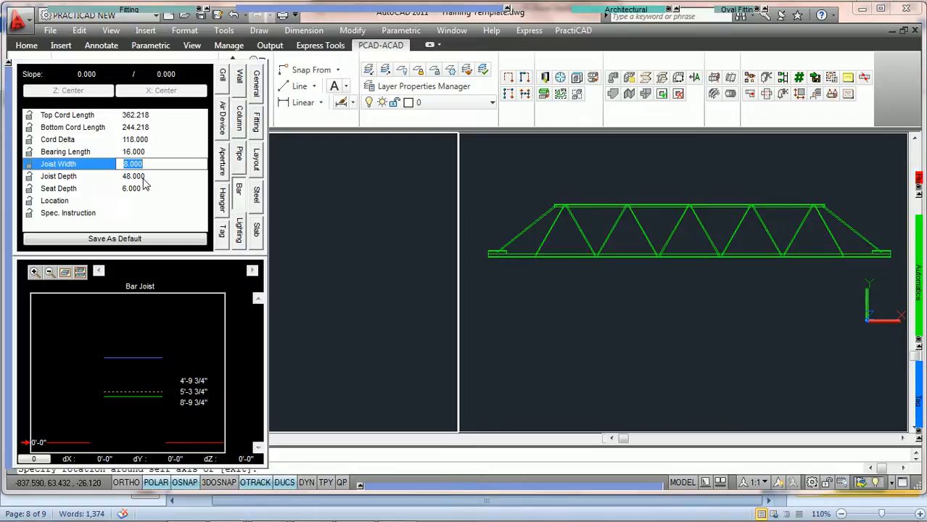
click(134, 175)
text(64.000)
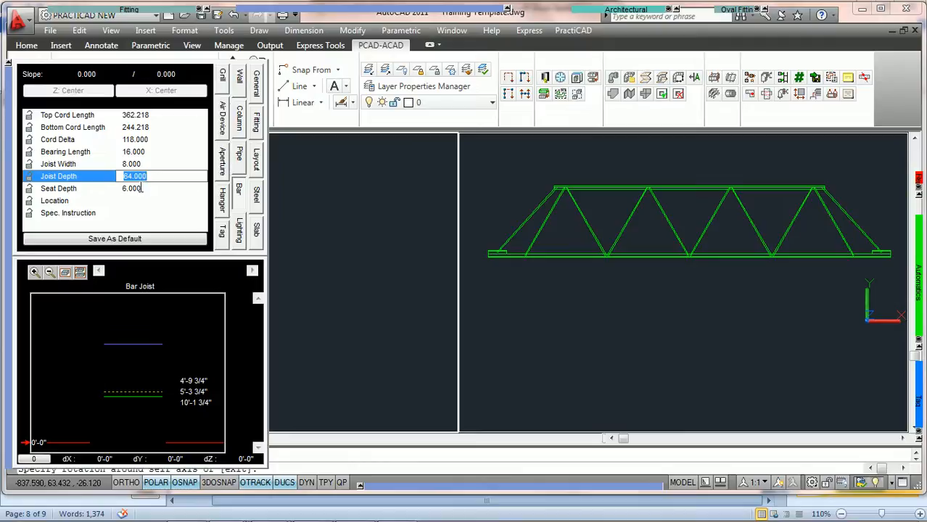
Set Seat Depth to 10 after trying 12, and apply it so the joist redraws
click(133, 189)
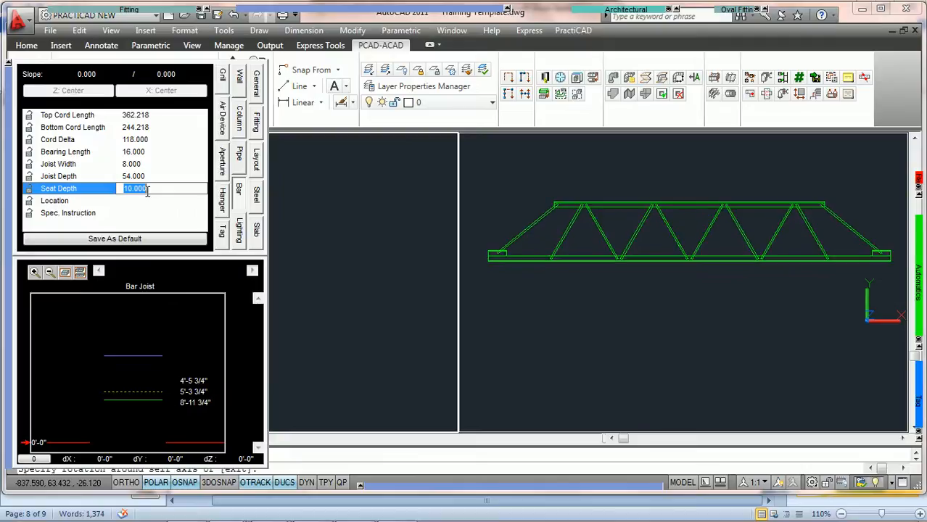
text(12.000)
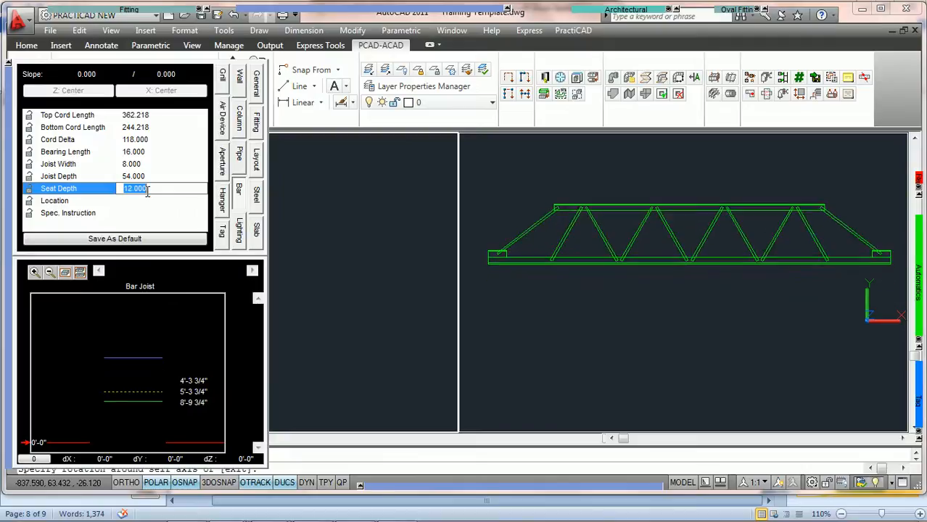
text(10.000)
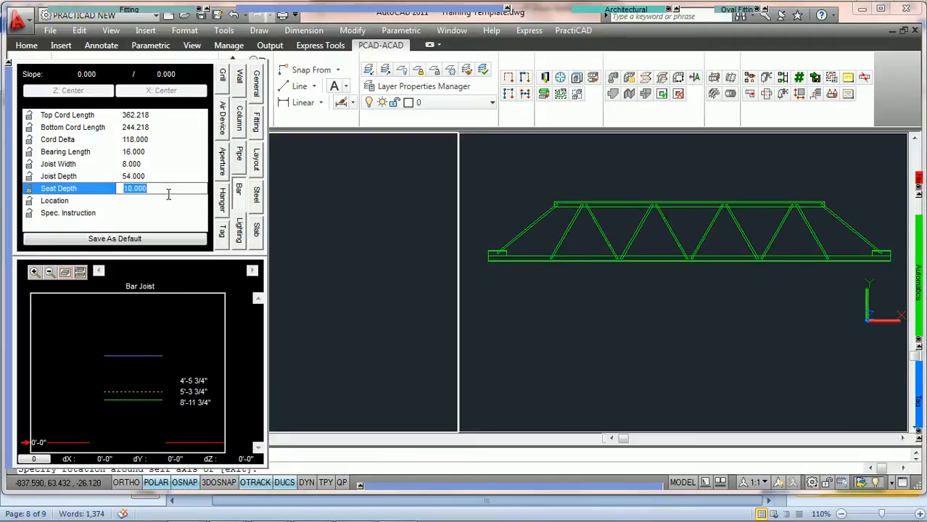
click(67, 212)
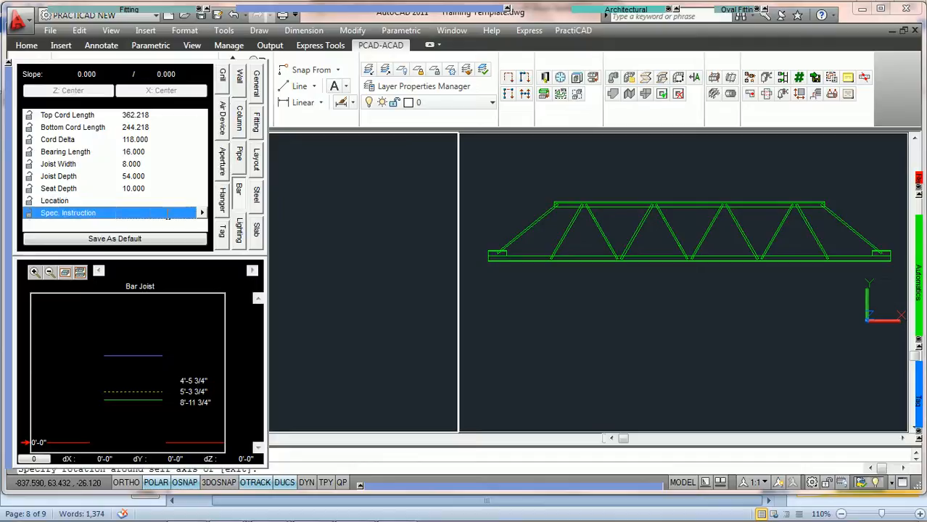